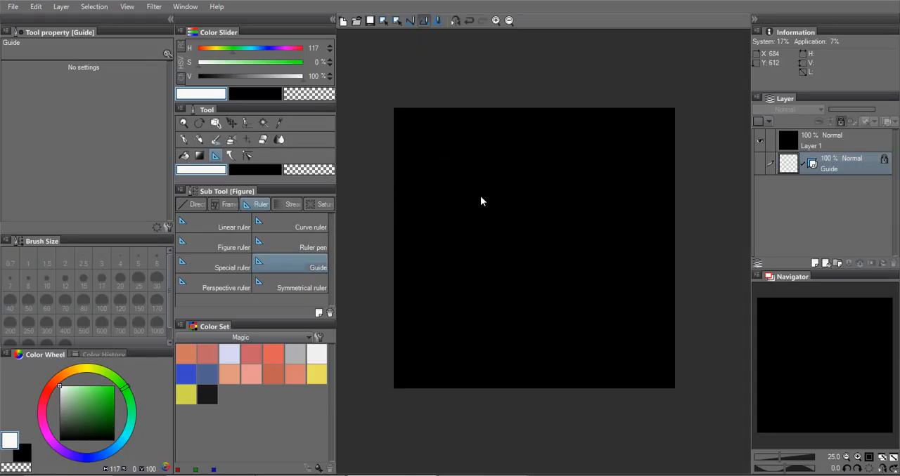
mouse_move(363, 96)
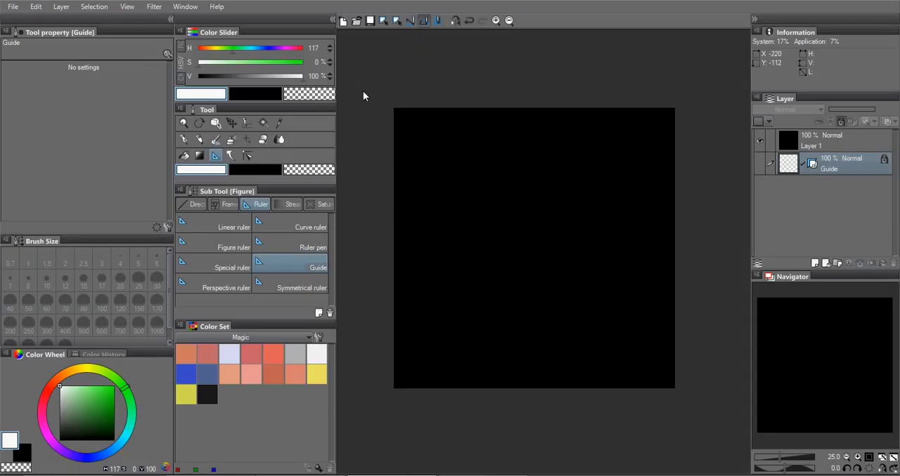
mouse_move(265, 163)
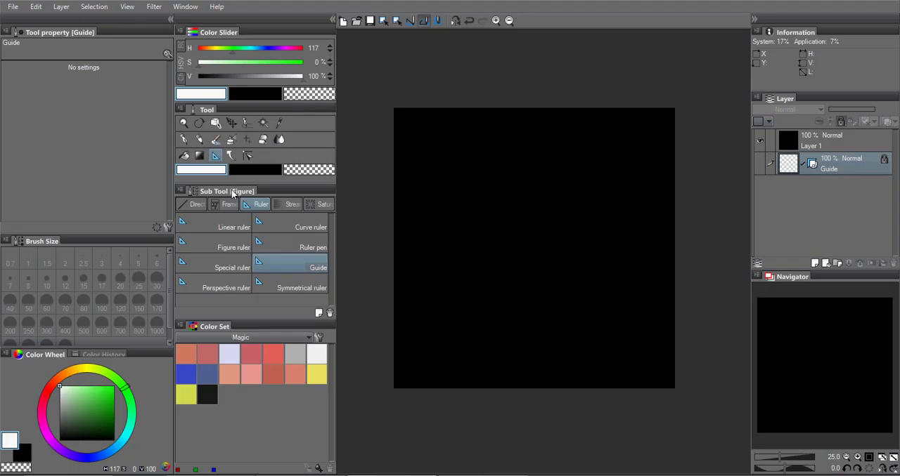
mouse_move(512, 228)
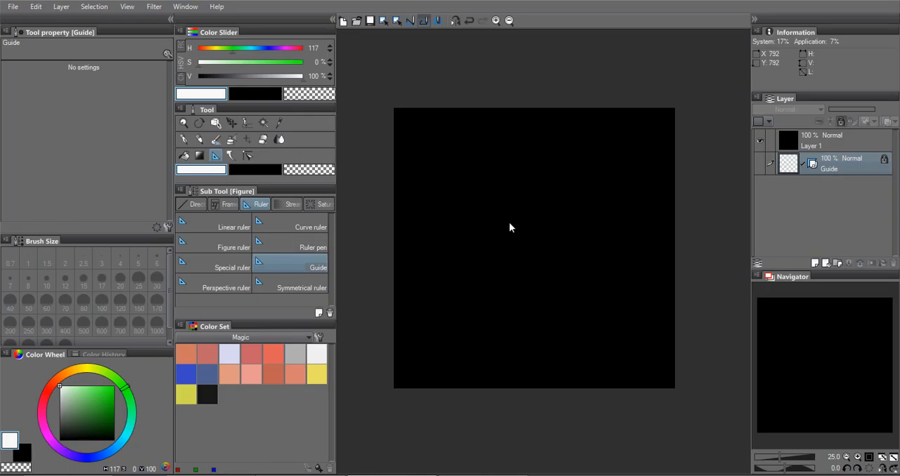
mouse_move(832, 204)
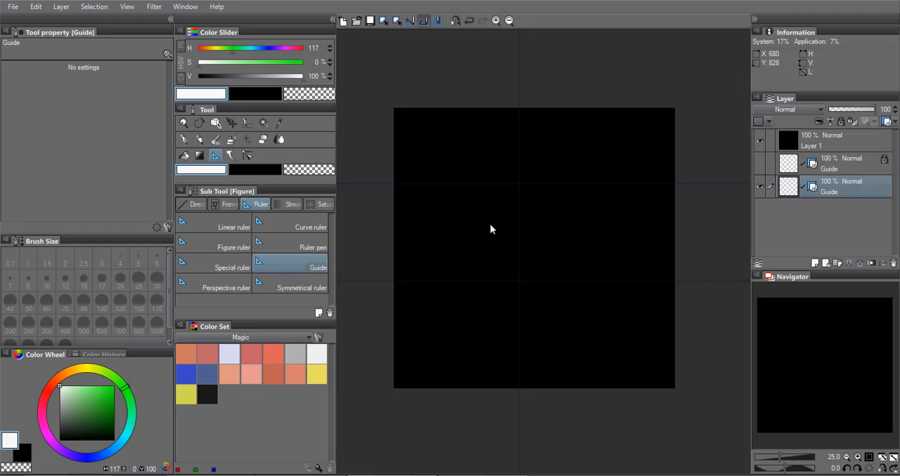
mouse_move(217, 125)
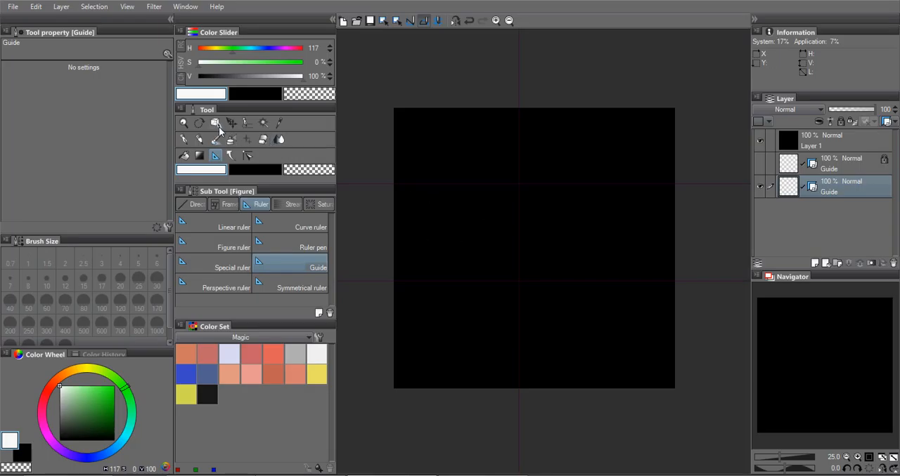
Switch to the Object tool to edit the existing horizontal guide
click(215, 122)
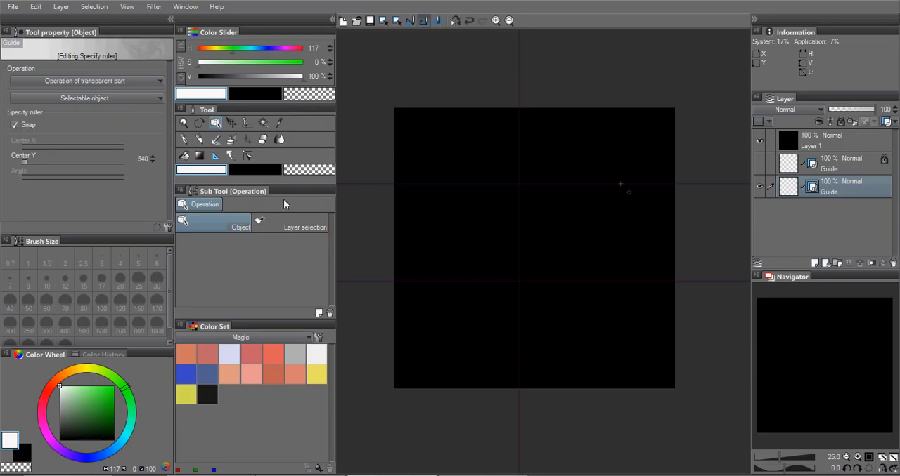
mouse_move(630, 194)
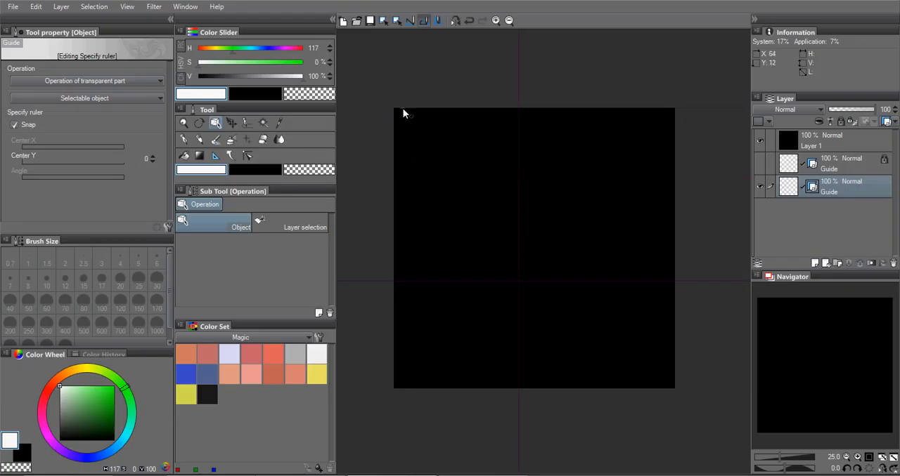
mouse_move(416, 281)
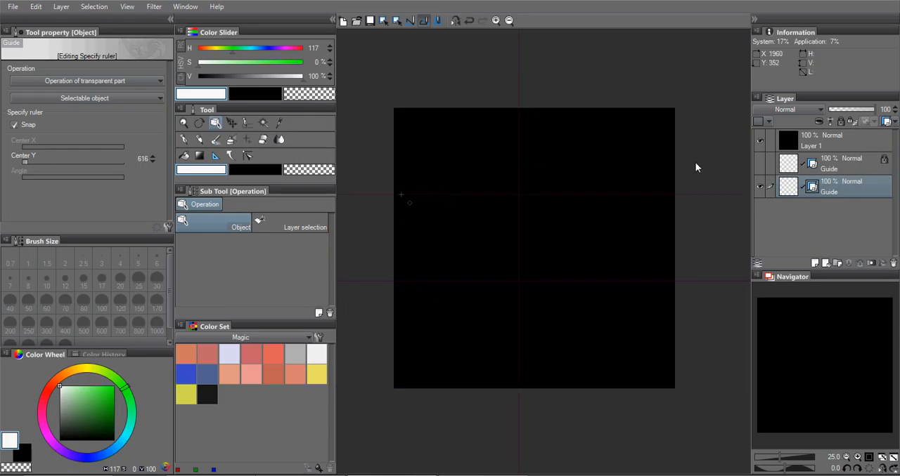
Select the other Guide layer in the Layer palette to work on its guides
click(830, 163)
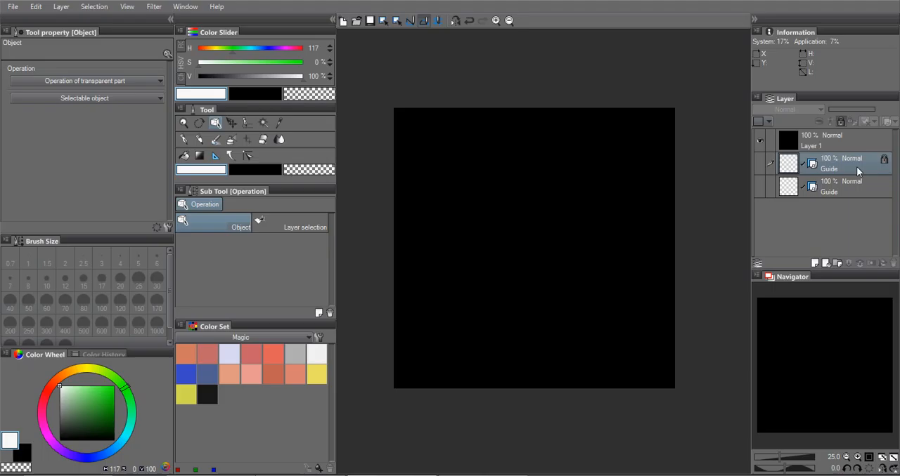
mouse_move(829, 190)
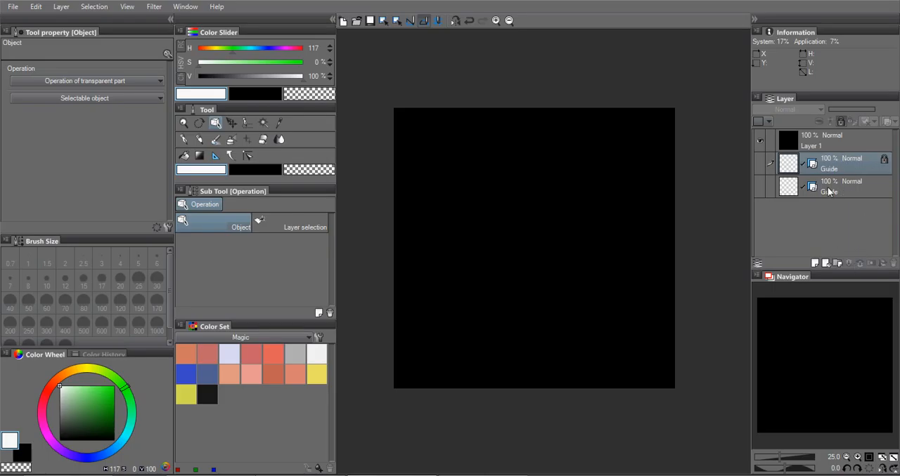
click(829, 163)
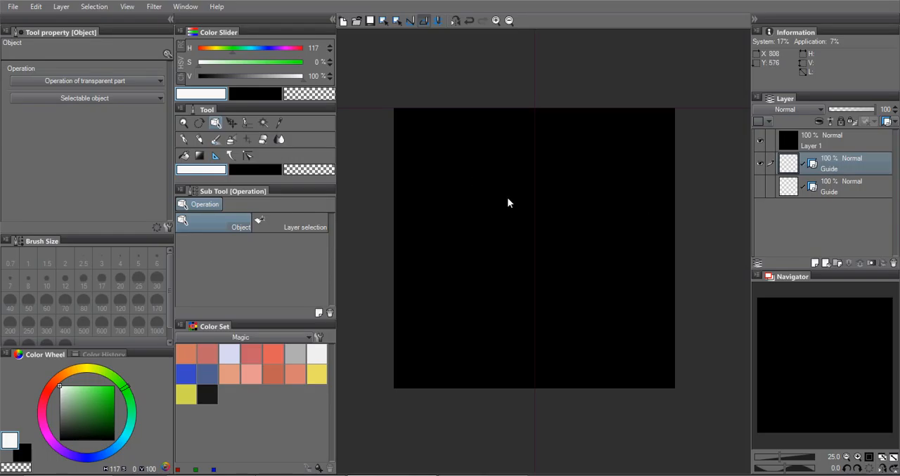
mouse_move(368, 116)
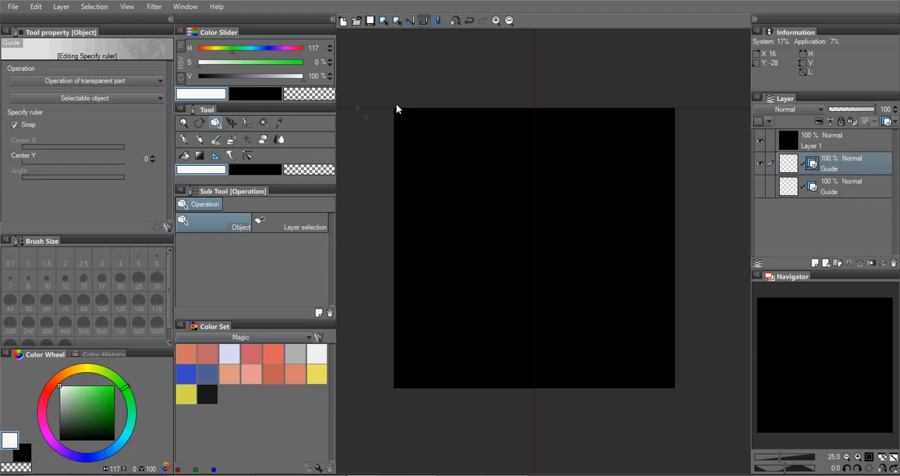
mouse_move(161, 173)
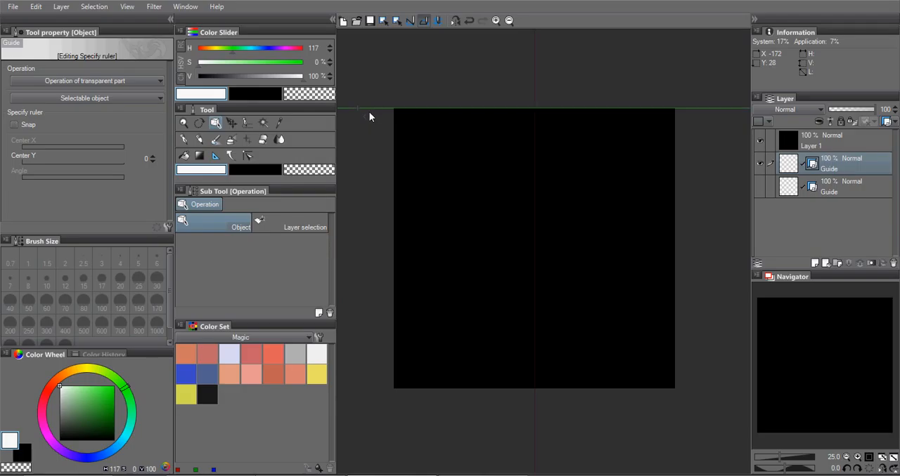
mouse_move(363, 118)
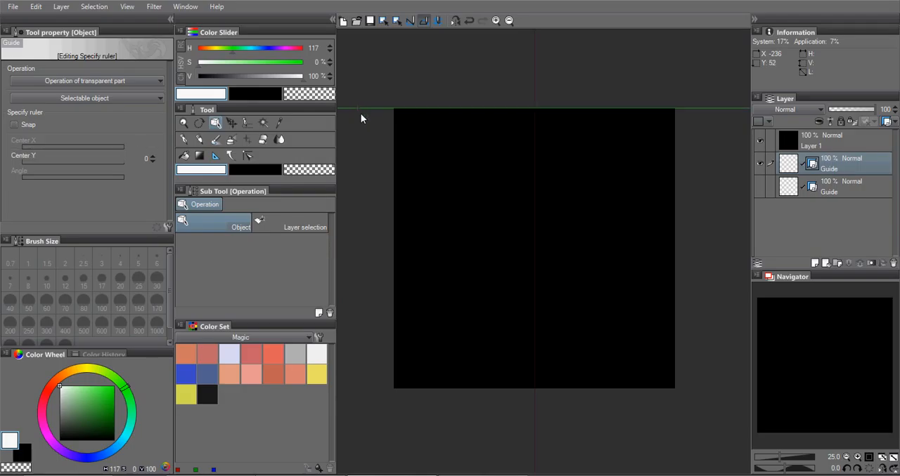
Select the vertical guide so its Center X can be set to 1000
click(14, 123)
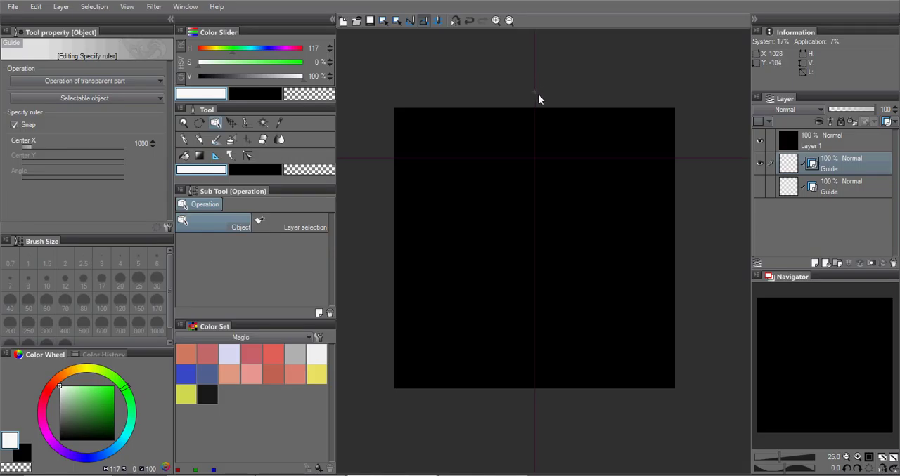
mouse_move(539, 98)
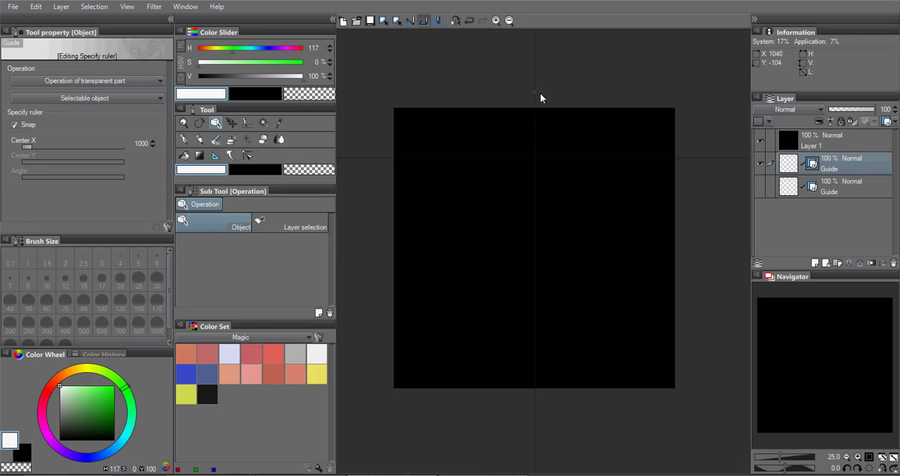
mouse_move(540, 72)
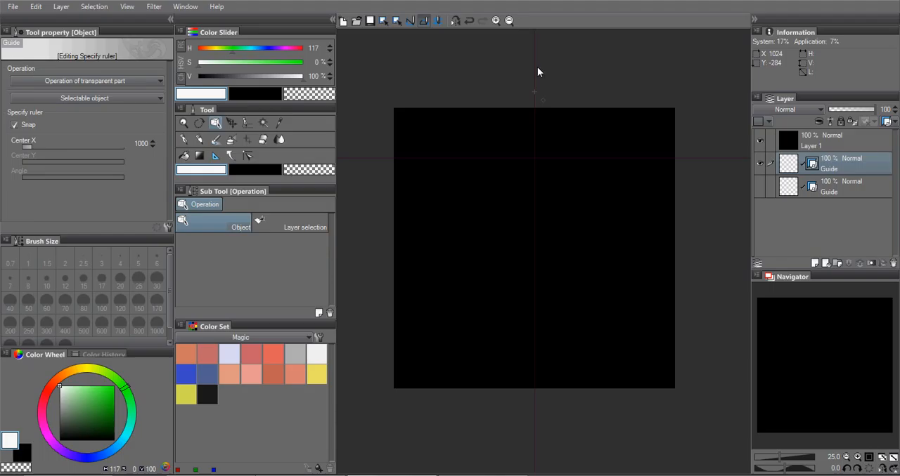
mouse_move(574, 247)
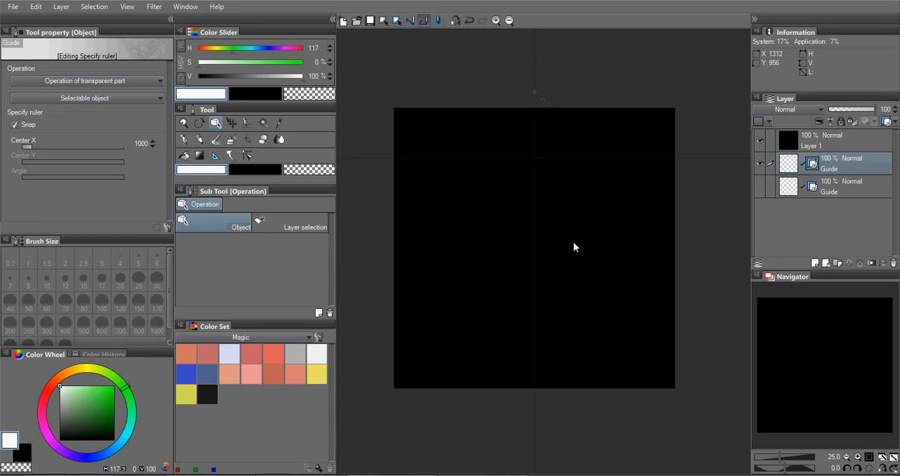
mouse_move(472, 115)
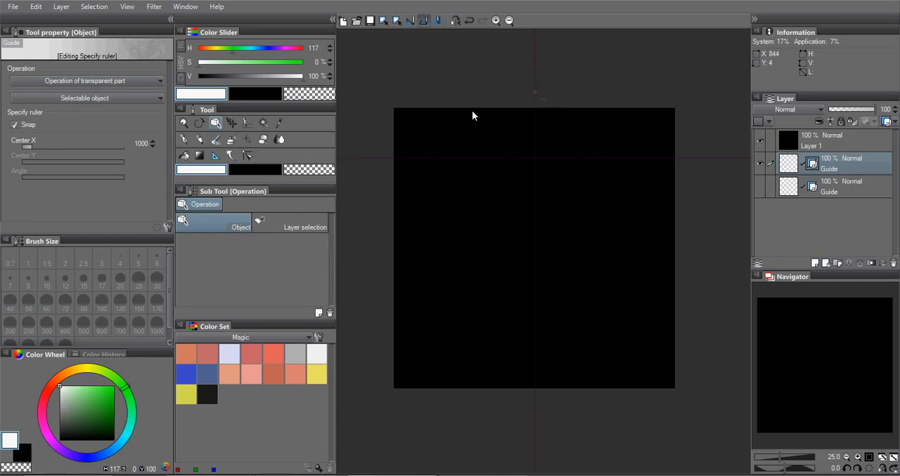
mouse_move(559, 239)
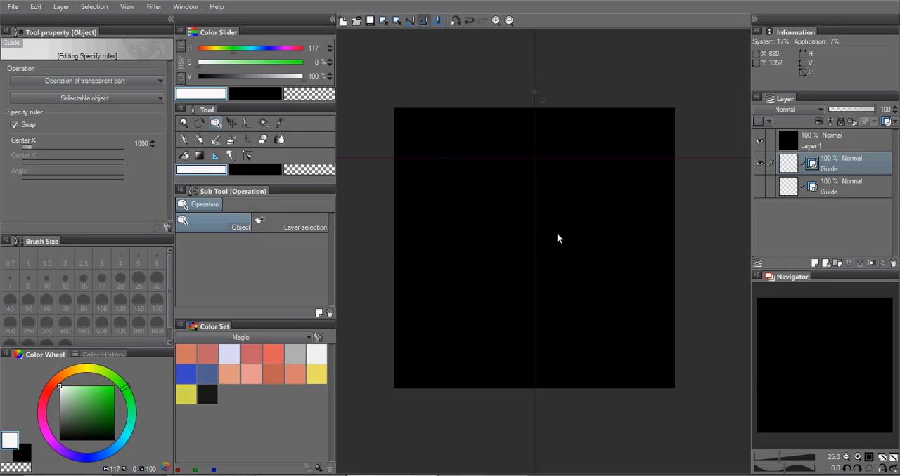